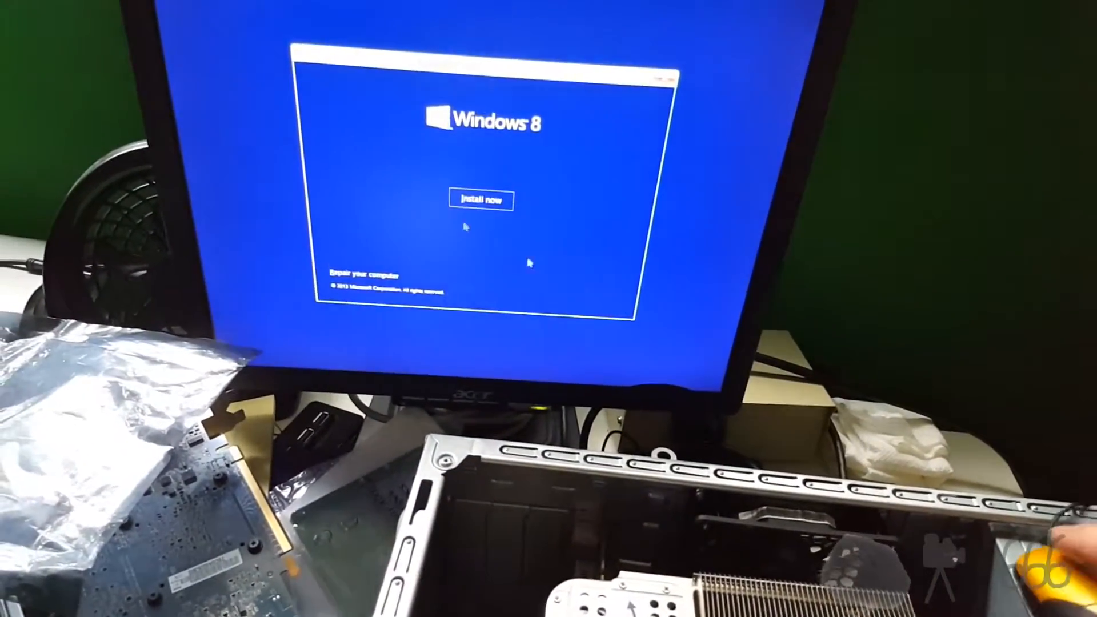
- Start the Windows 8.1 Pro installation from the Setup welcome screen
click(480, 199)
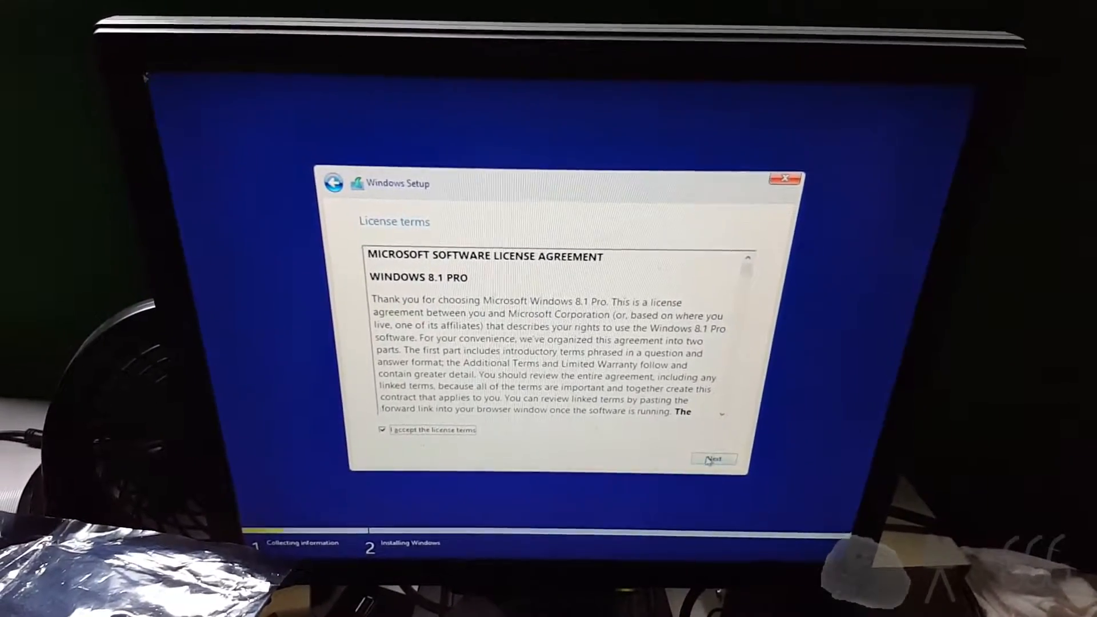
- Continue past the license terms and select Drive 0's 119.2 GB unallocated space
click(711, 459)
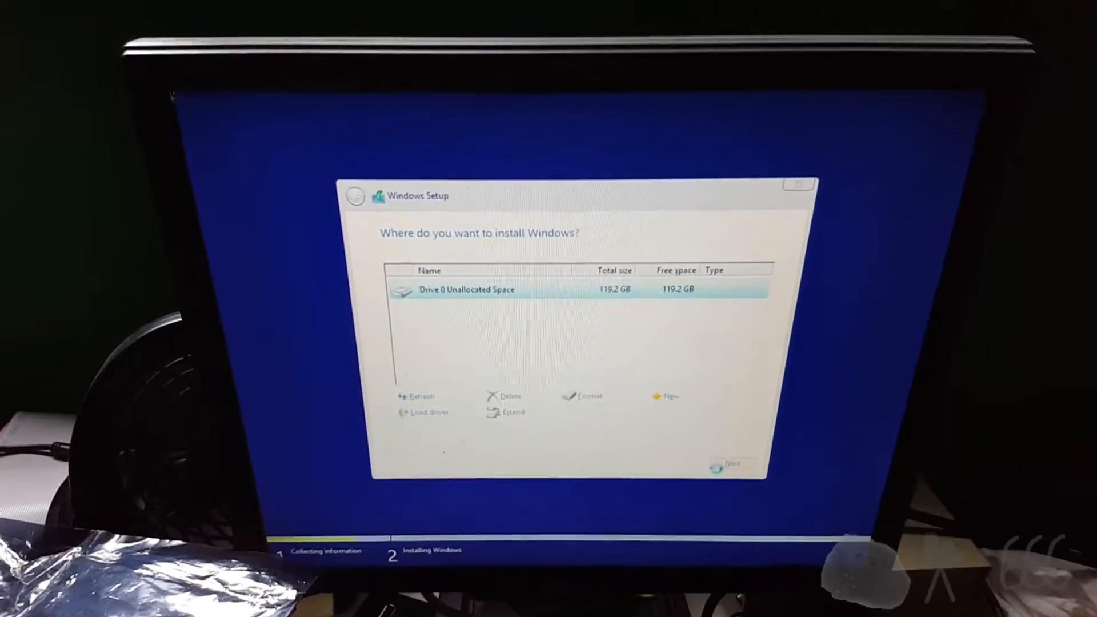
click(729, 465)
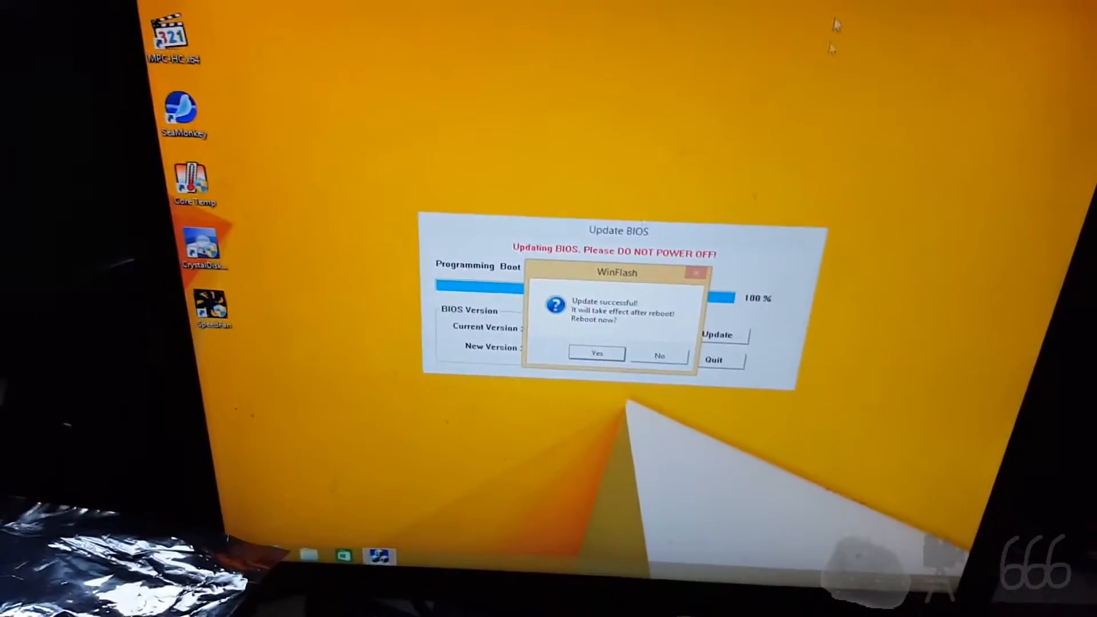
- Confirm the reboot after WinFlash reaches 100% to apply the BIOS update
click(596, 353)
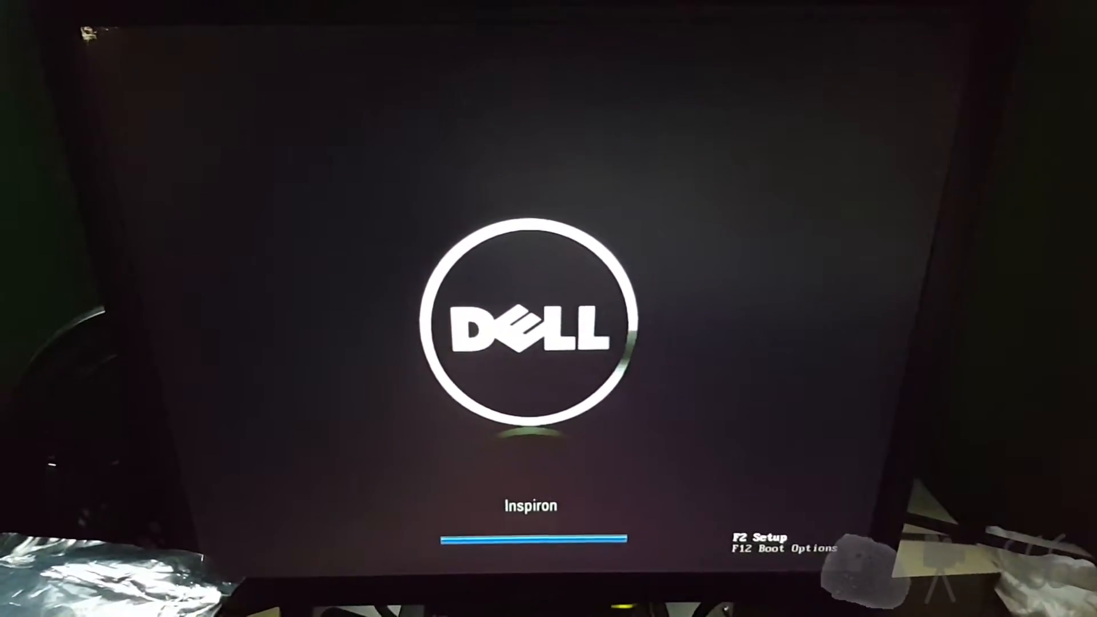
- Enter BIOS setup with F2 during the Dell startup logo
key(f2)
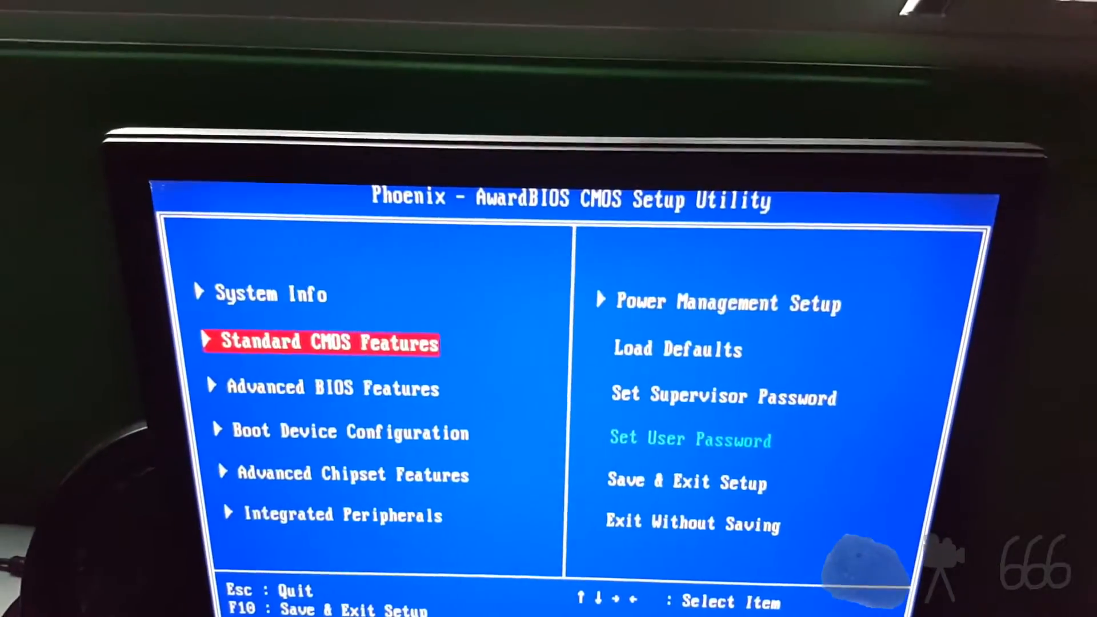
- Review the Advanced BIOS Features, Boot Device Configuration and Advanced Chipset Features pages
key(enter)
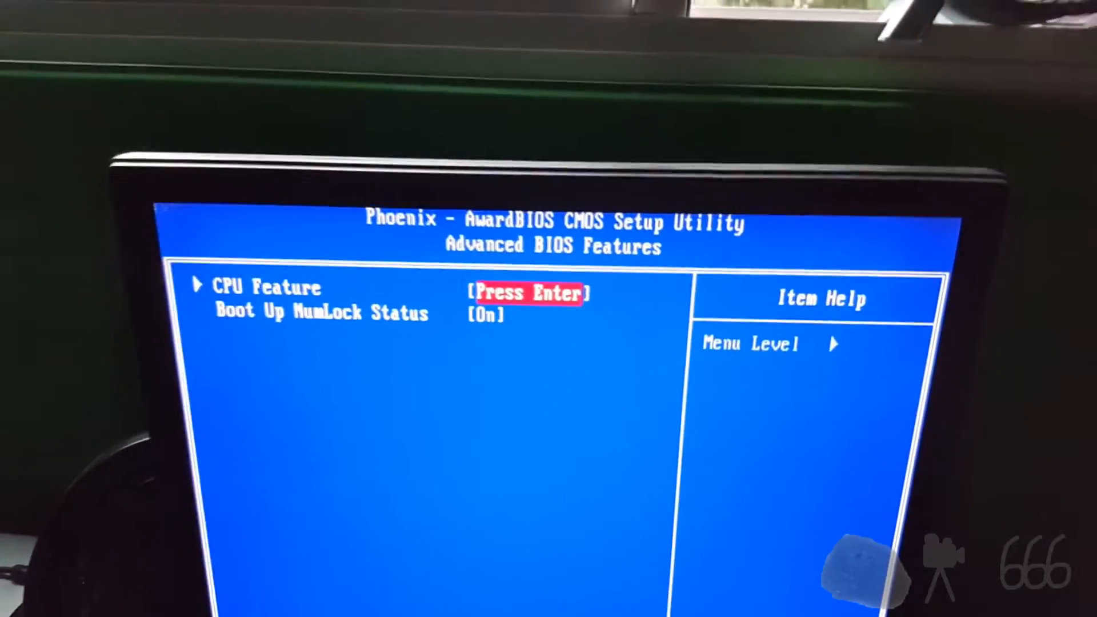
key(Escape)
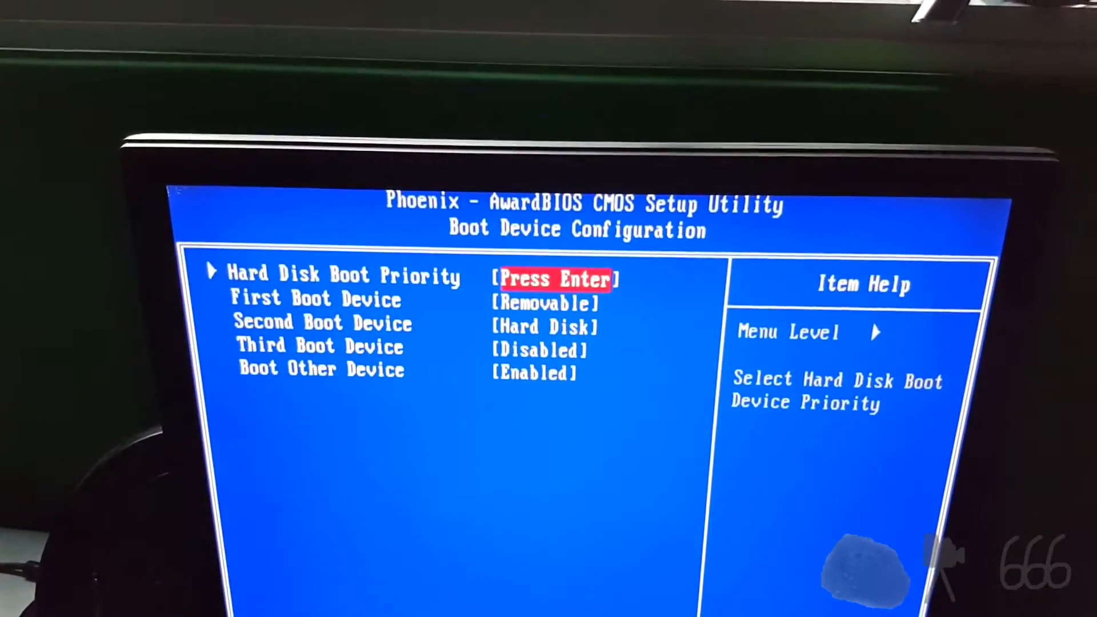
key(Escape)
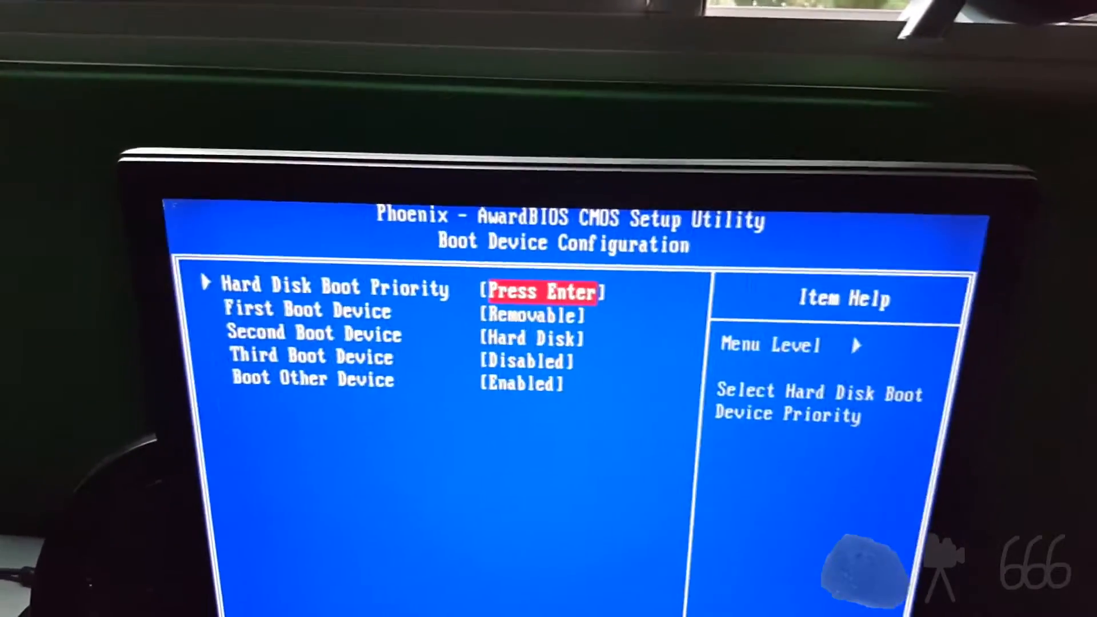
key(Escape)
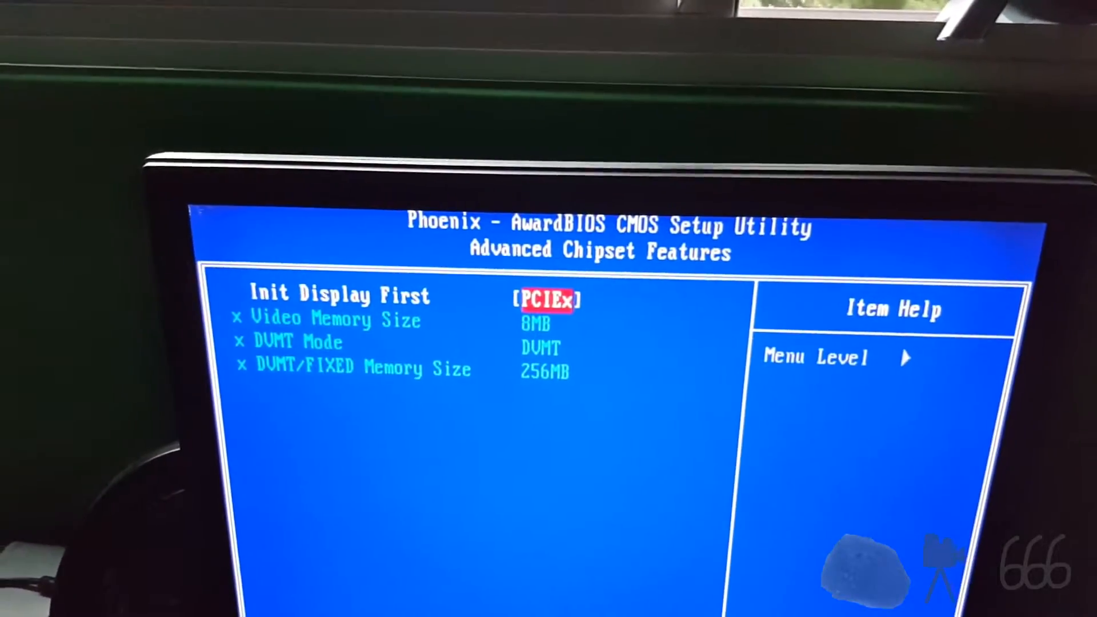
key(Escape)
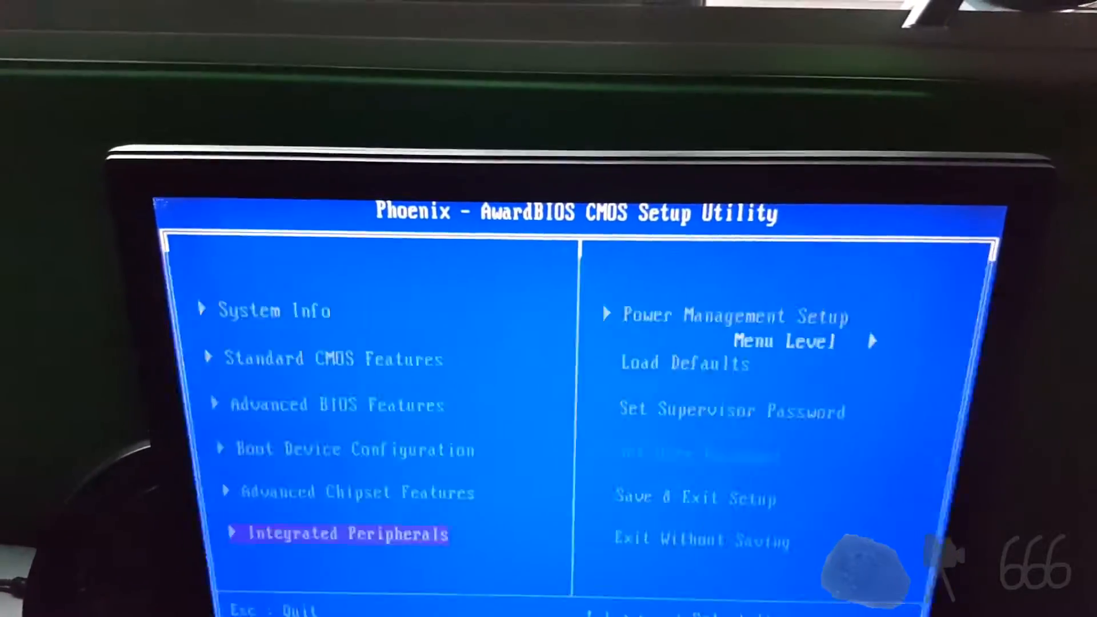
- Review Integrated Peripherals, then choose Save & Exit Setup to restart
key(enter)
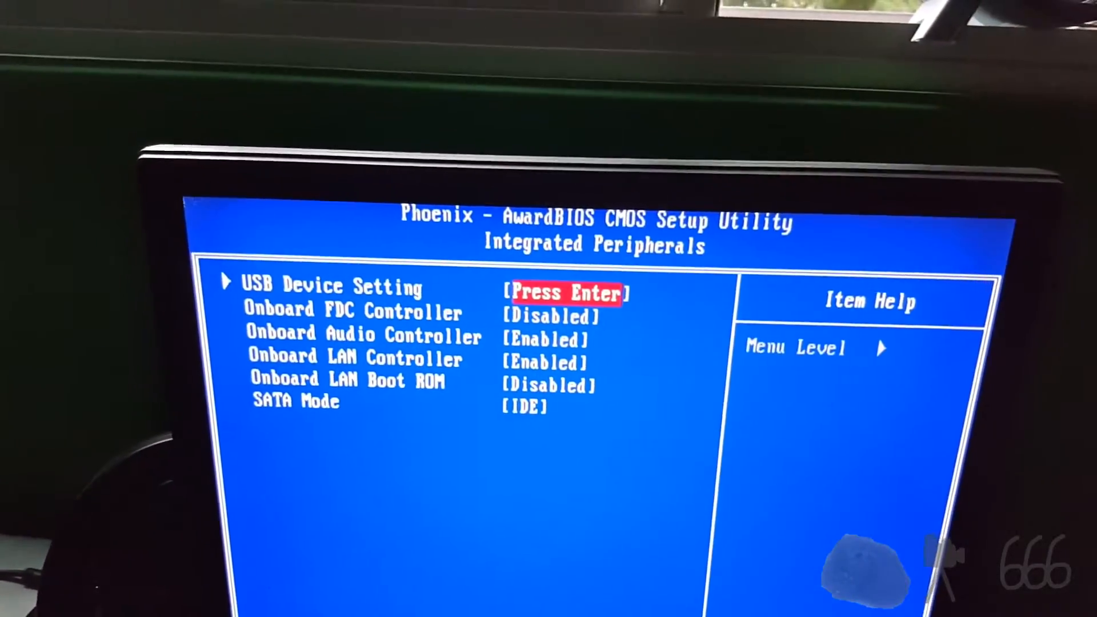
key(Escape)
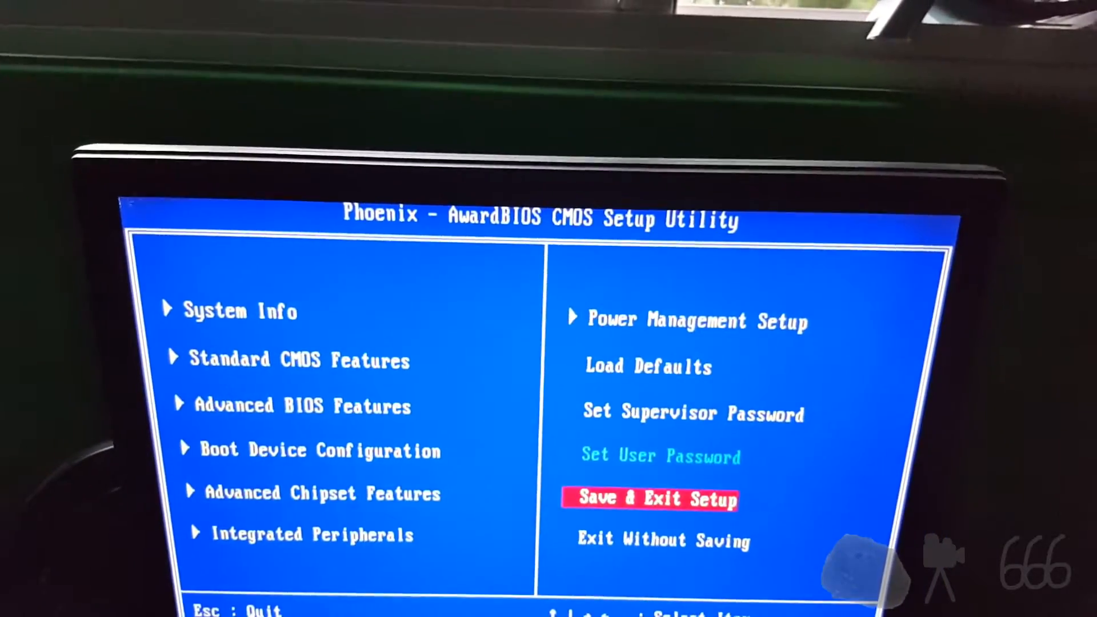
key(Enter)
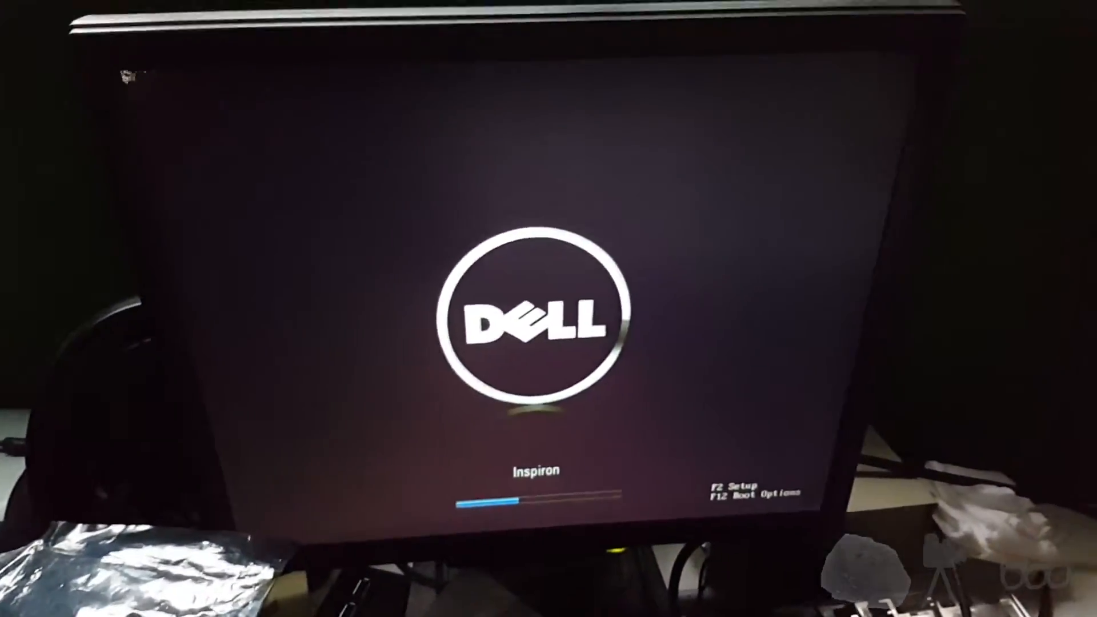